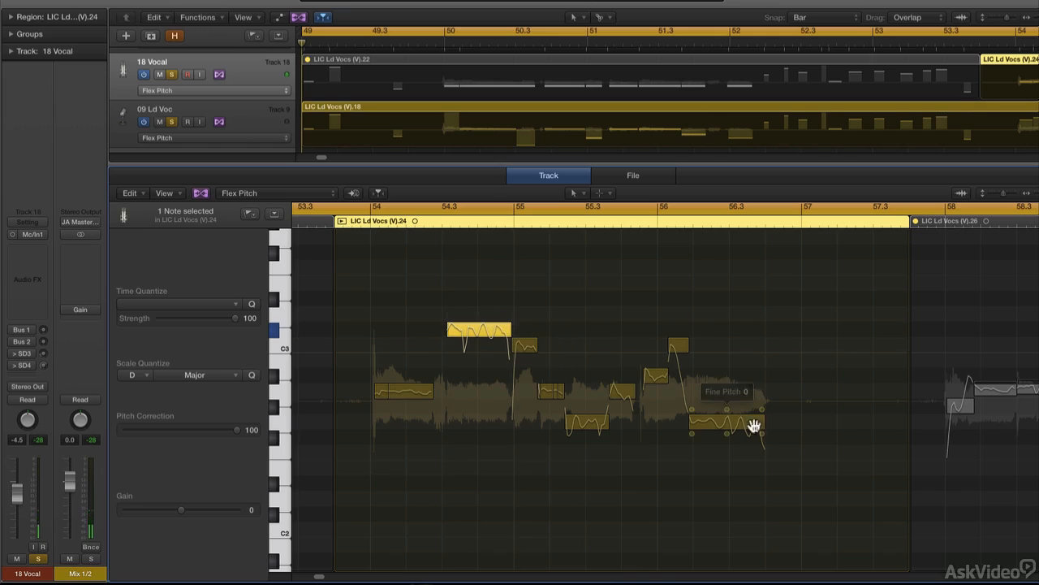
# Capture the Source clip as the guide and the Dub clip as the dub audio.
pyautogui.moveTo(727, 422); pyautogui.dragTo(728, 439)
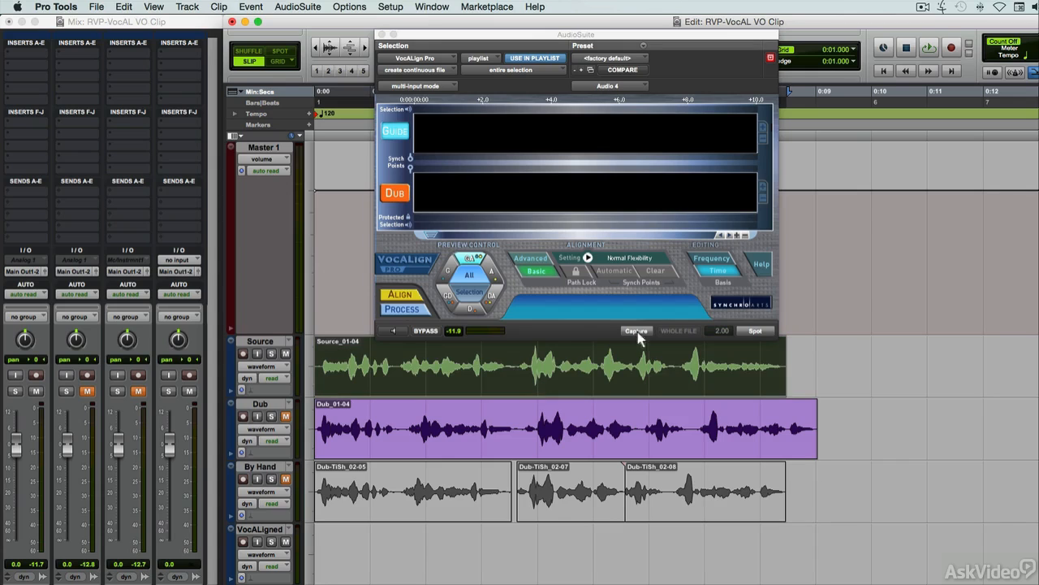
pyautogui.click(637, 331)
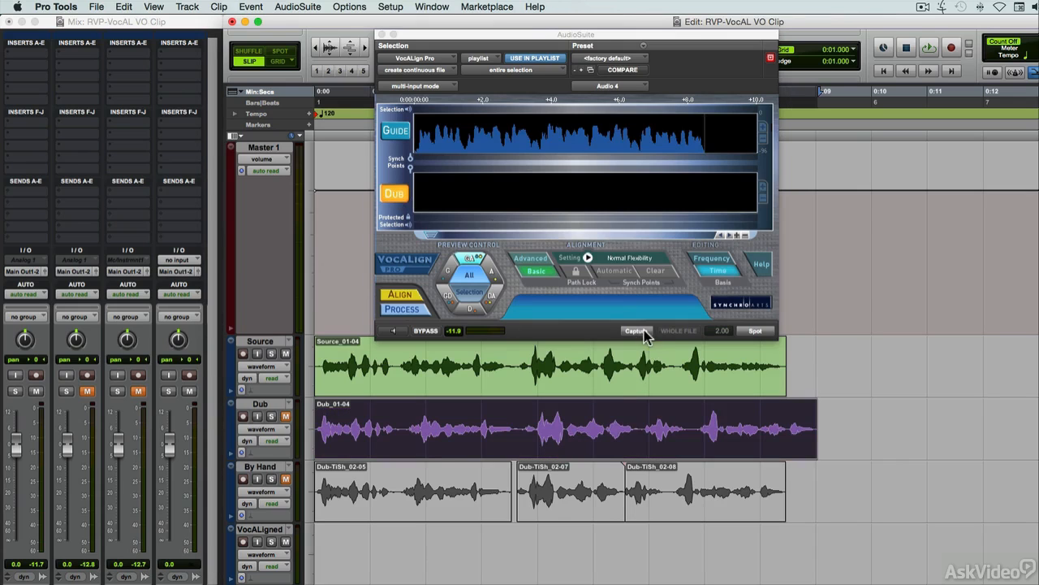
pyautogui.click(633, 332)
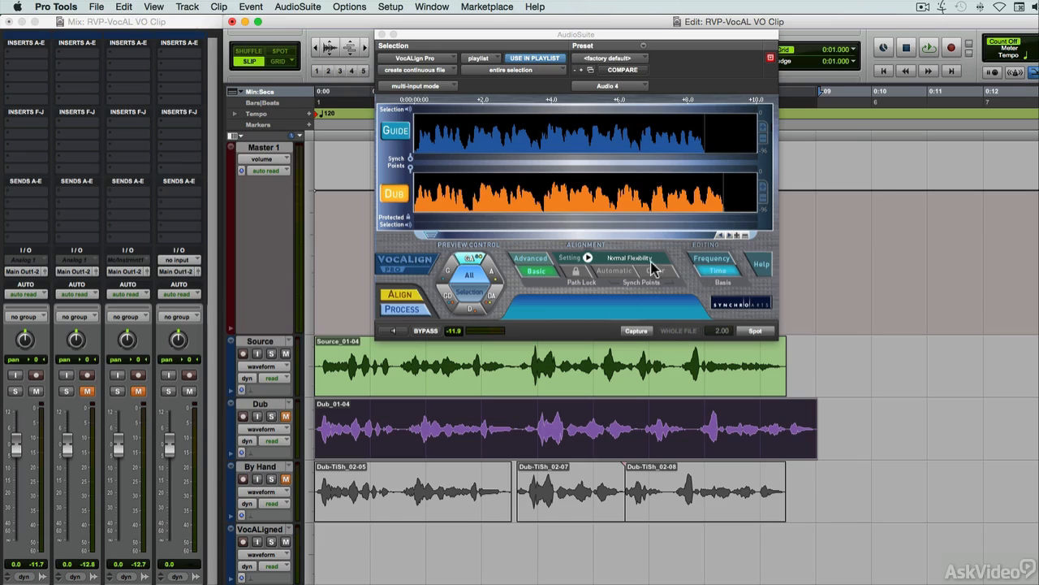
# Align the dub to the guide with Normal flexibility and route the result to the VocAligned track.
pyautogui.click(630, 259)
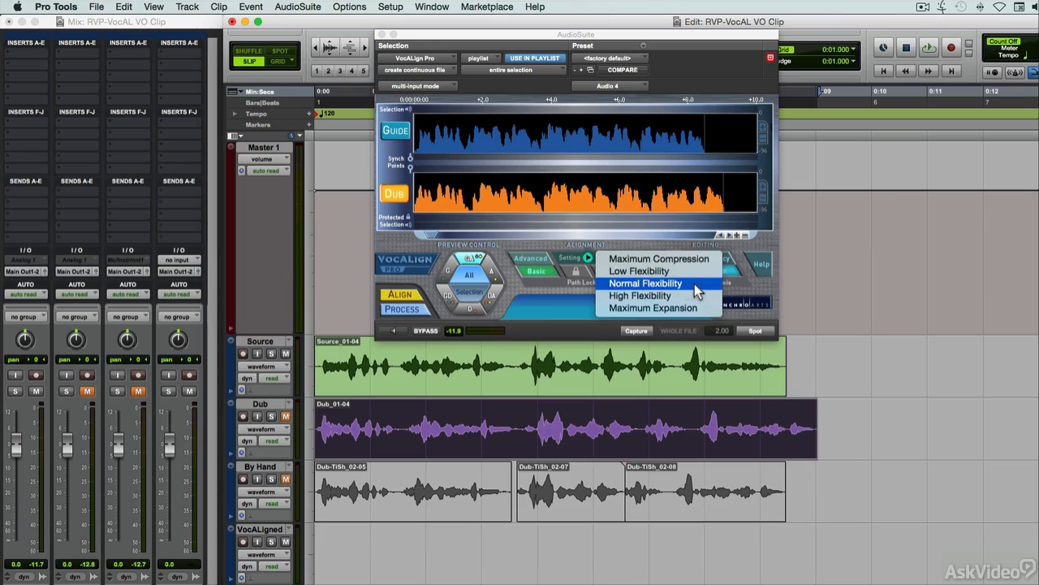
pyautogui.click(646, 282)
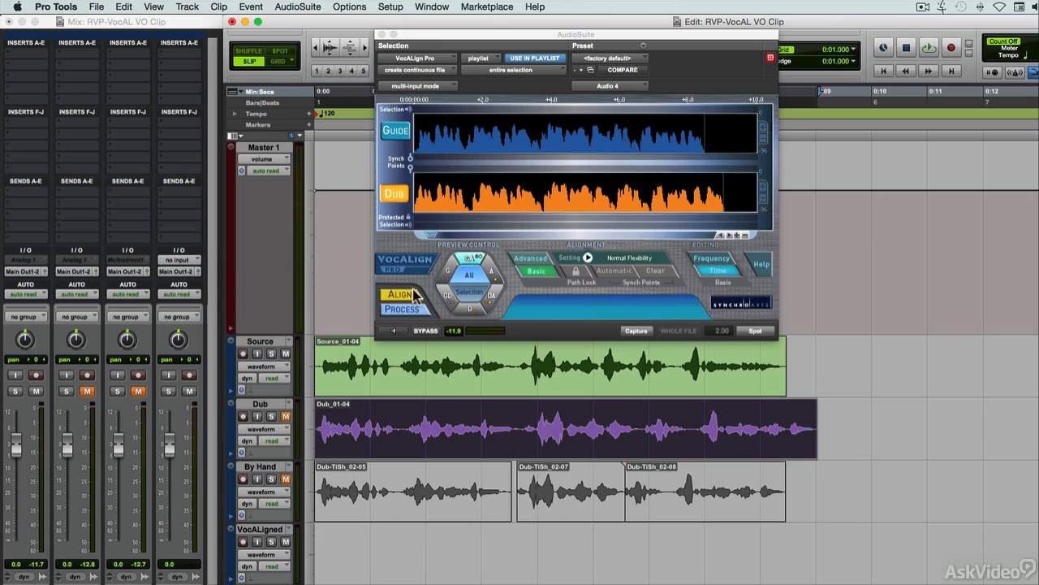
pyautogui.click(400, 294)
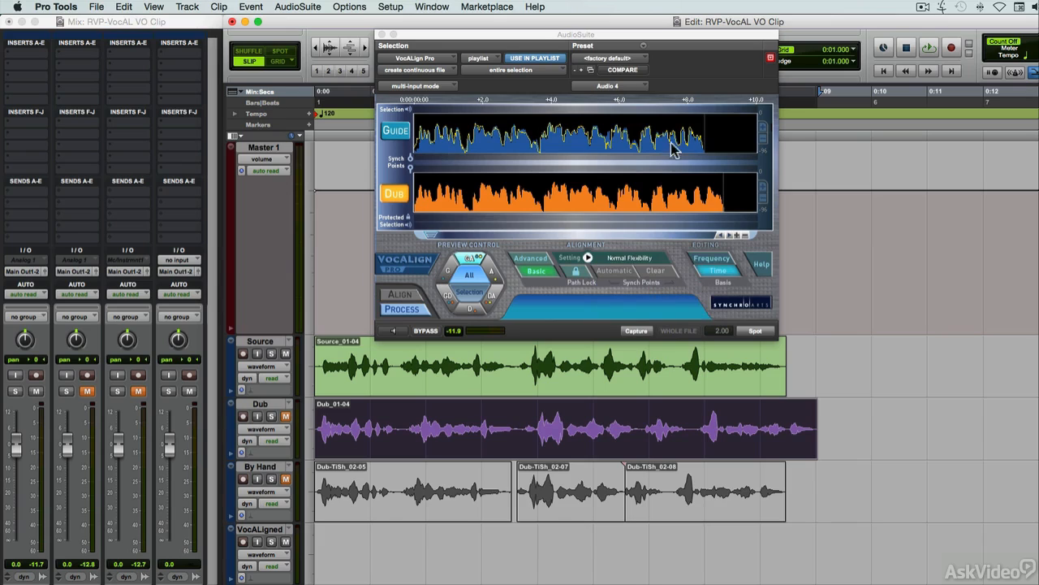
pyautogui.moveTo(643, 92)
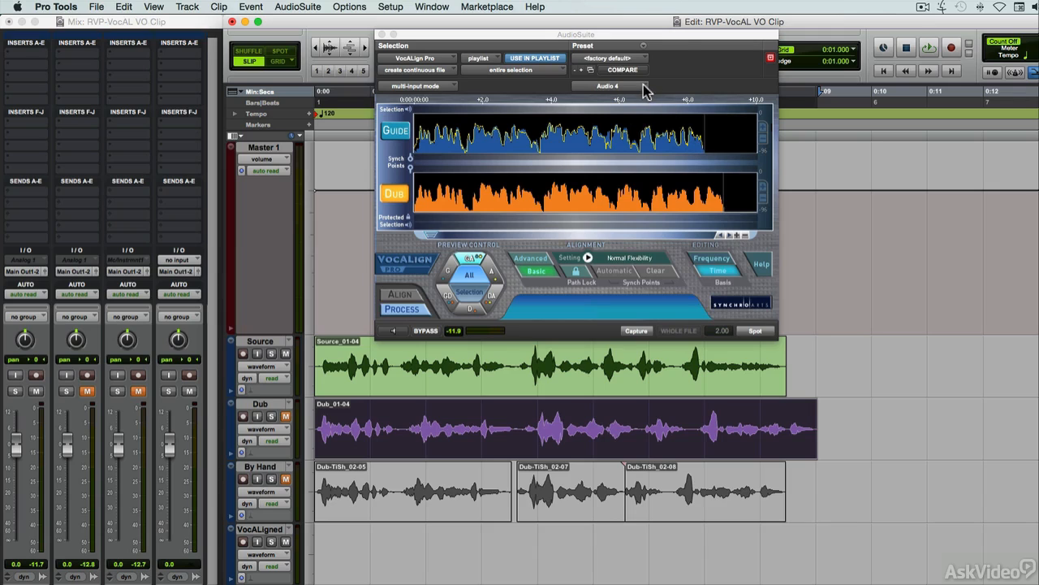
pyautogui.click(609, 87)
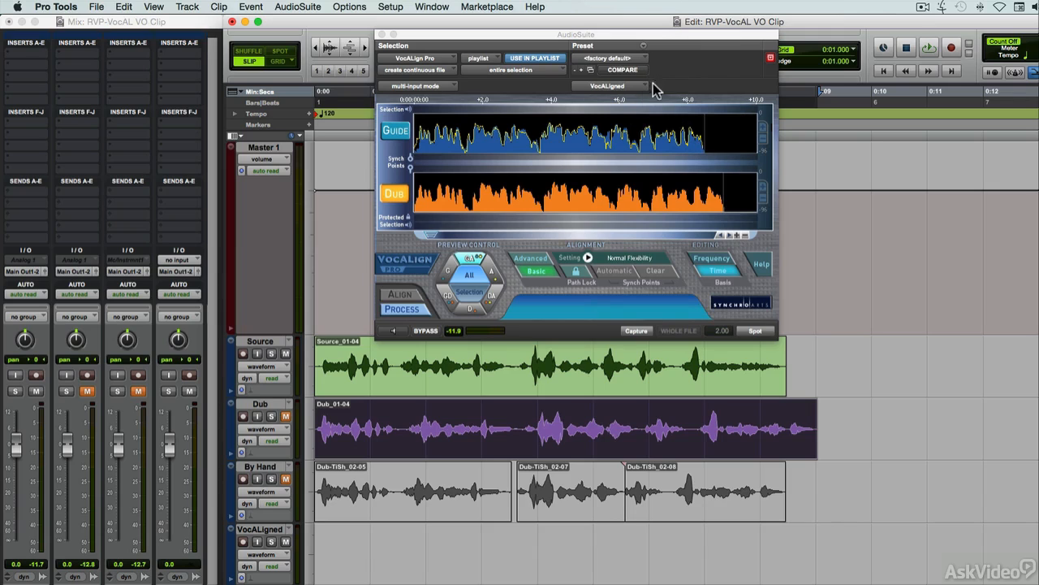
pyautogui.moveTo(757, 331)
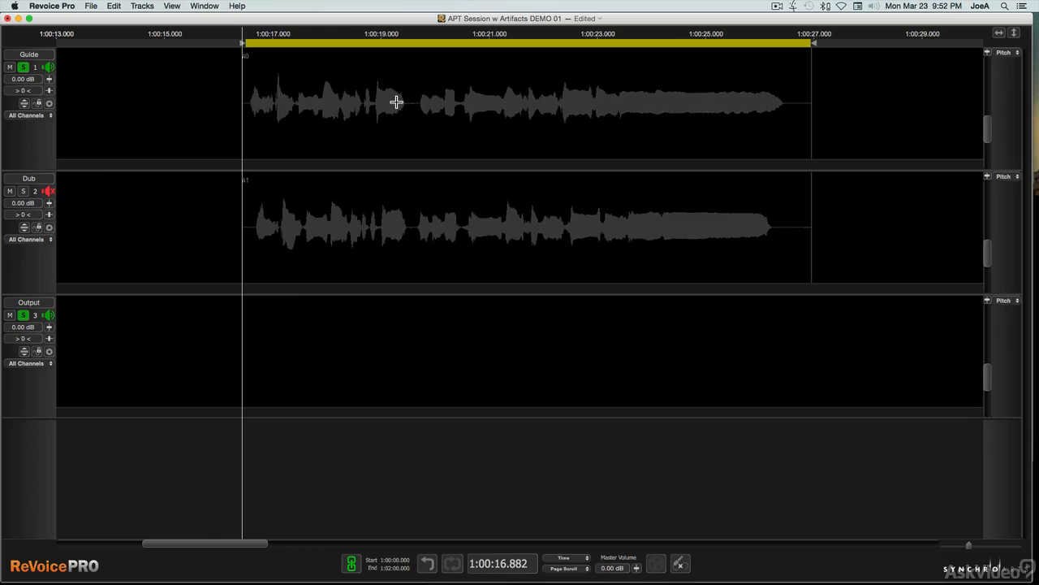
# Create a new APT process on the Dub audio using the selected playback range as input.
pyautogui.click(387, 231)
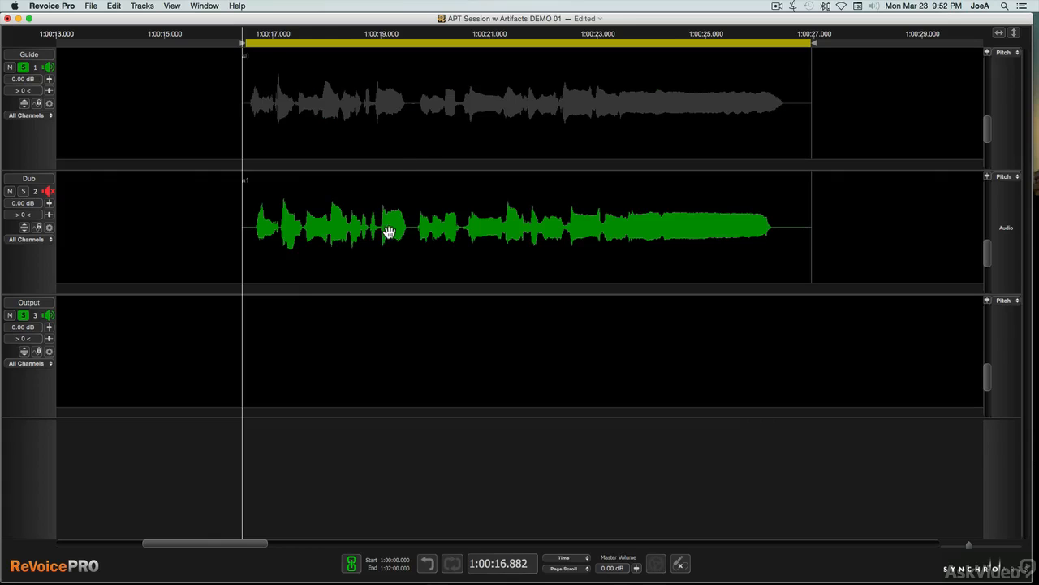
pyautogui.rightClick(388, 231)
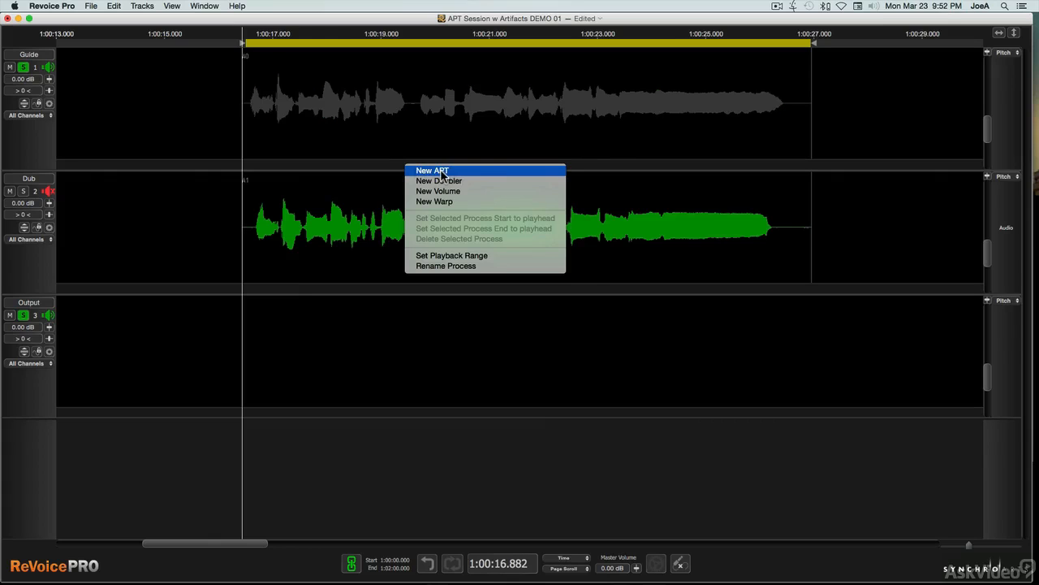
pyautogui.click(440, 171)
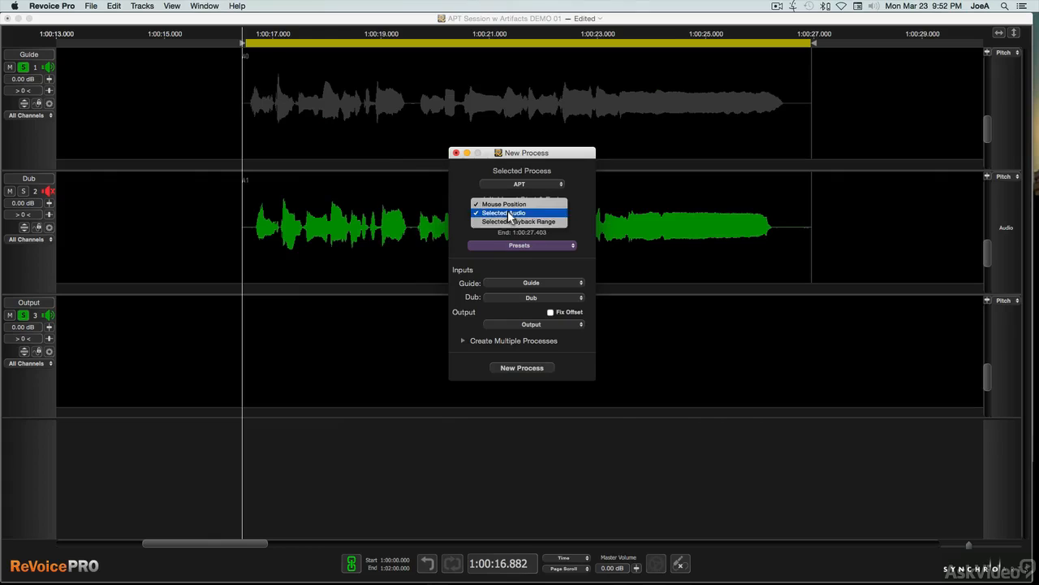
pyautogui.click(521, 221)
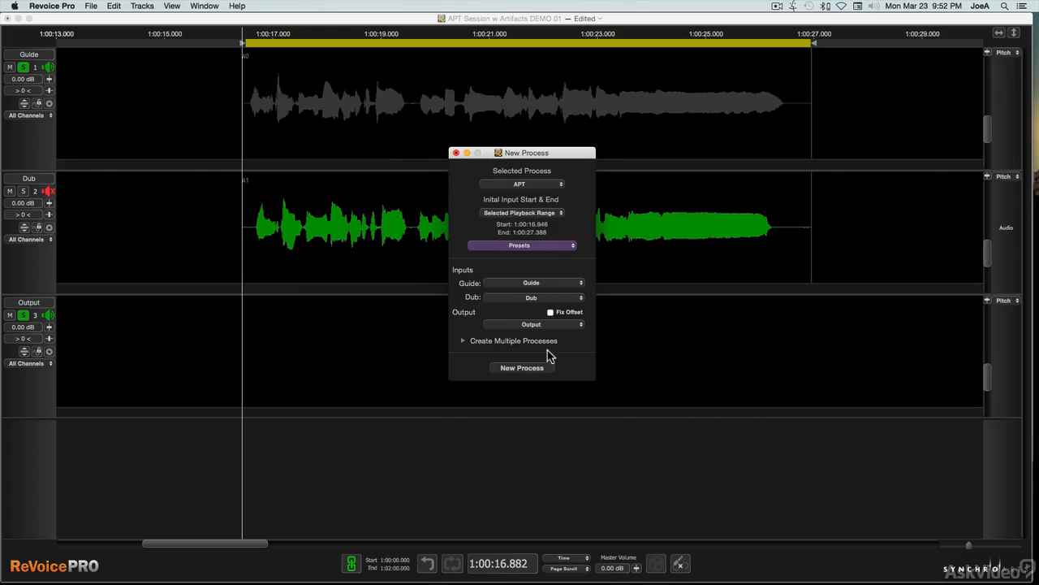
pyautogui.click(520, 367)
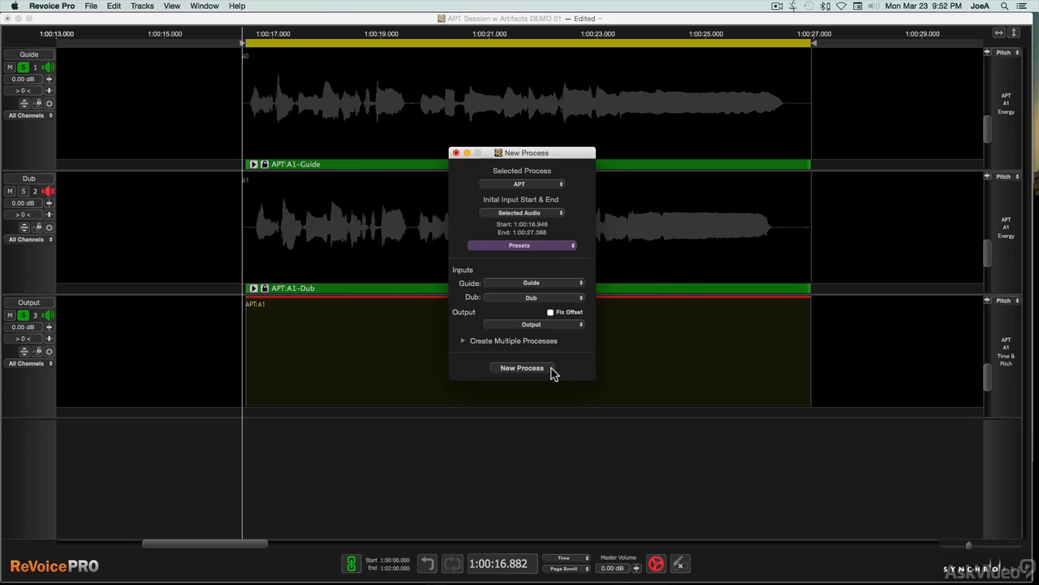
pyautogui.click(519, 367)
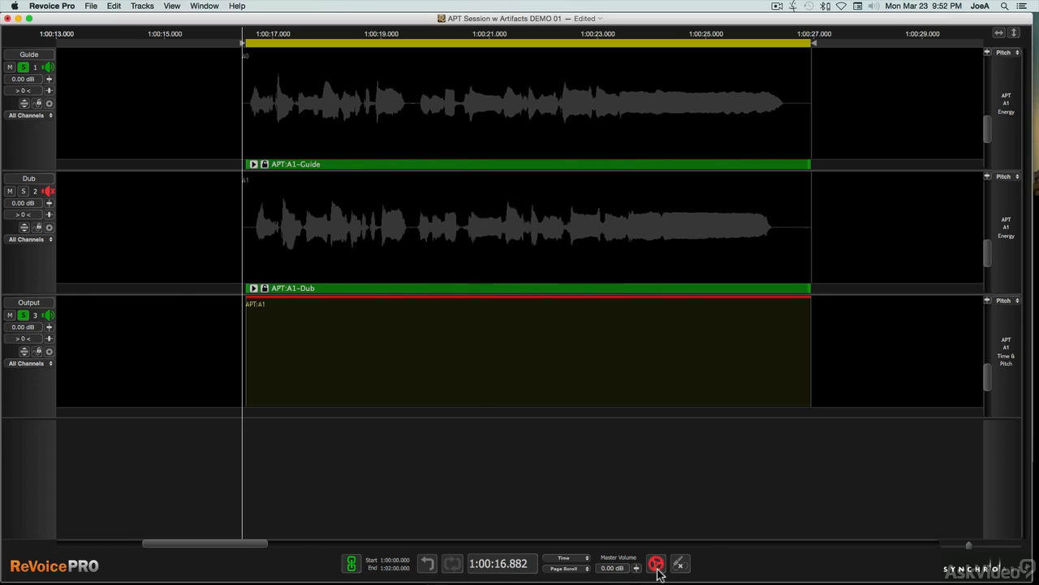
# Run the APT process so the aligned dub renders onto the Output track.
pyautogui.click(656, 566)
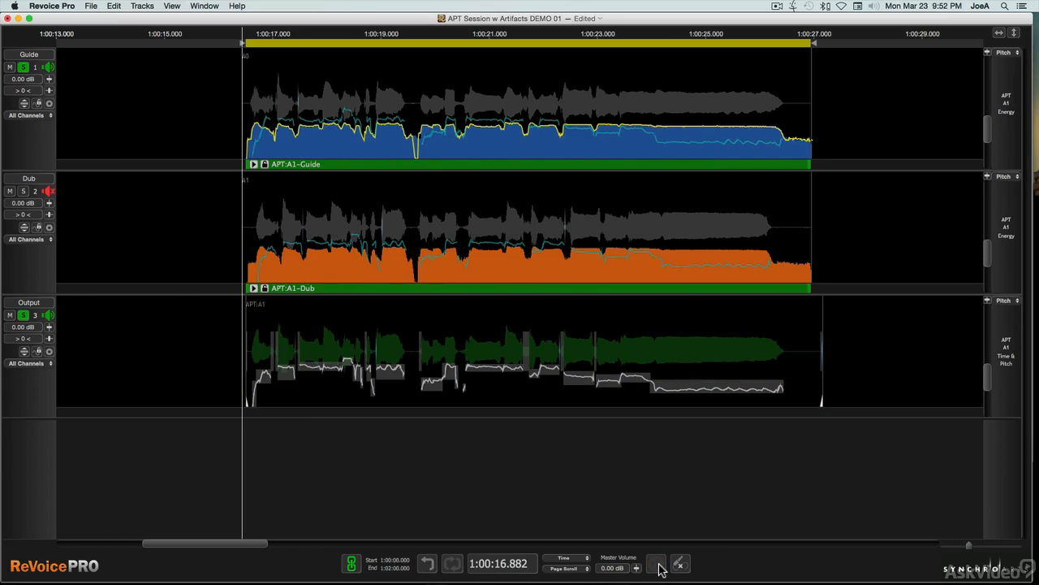
pyautogui.moveTo(653, 530)
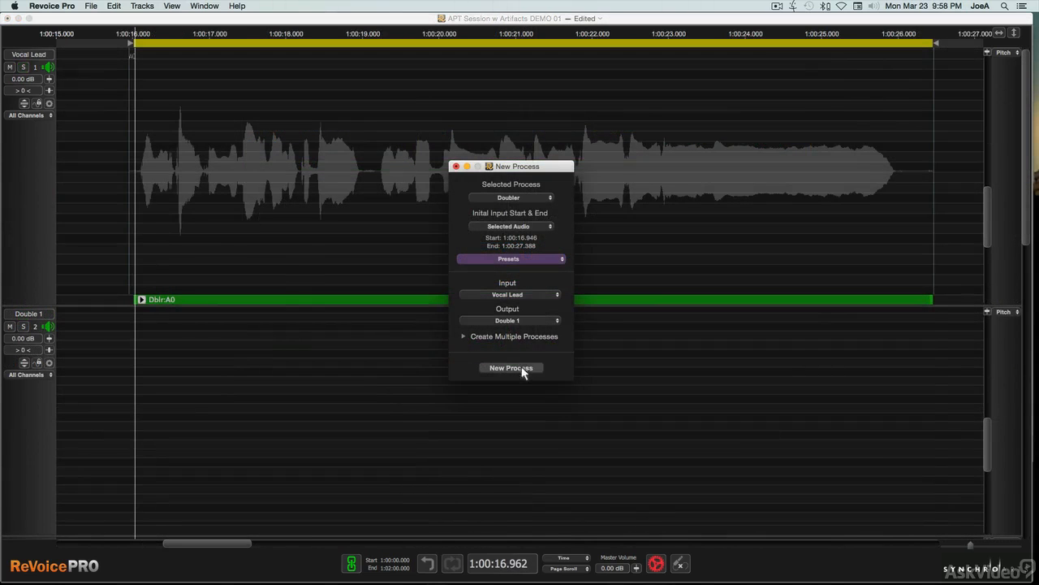
# Create the Doubler process for the Vocal Lead on Double 1, then make the lead audio a warp region.
pyautogui.click(510, 368)
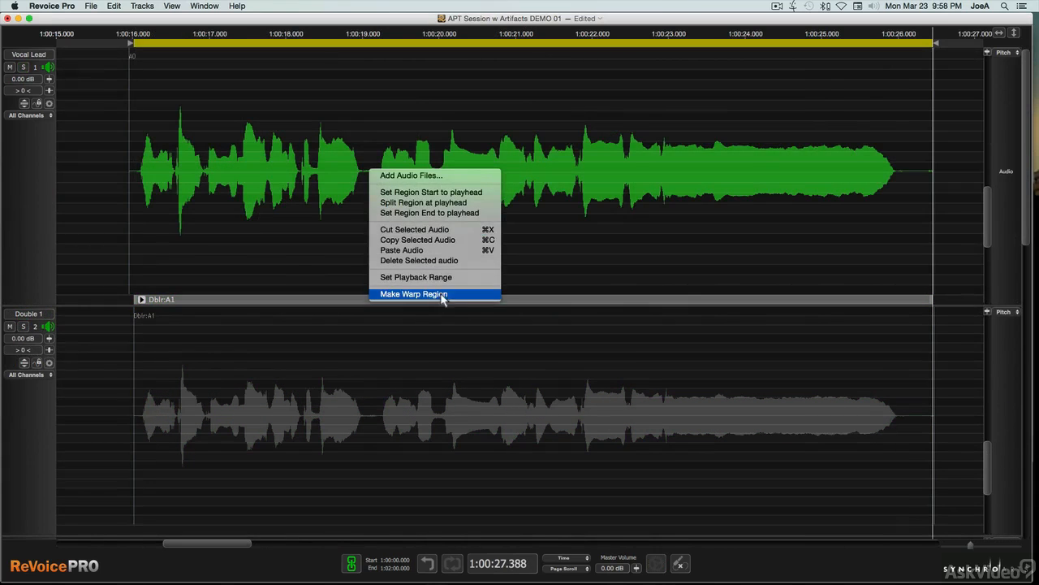
pyautogui.click(413, 294)
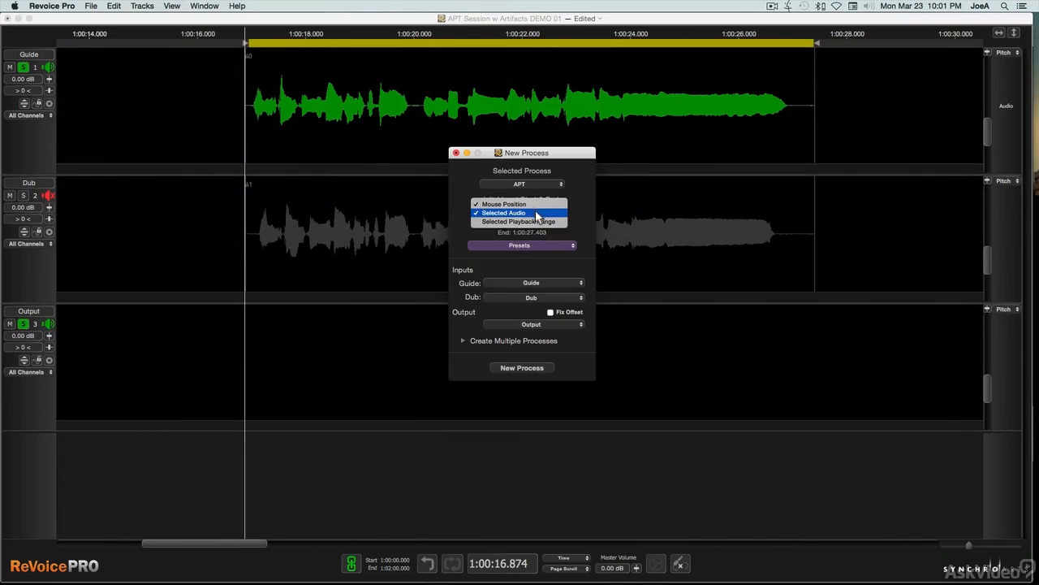
# Create and process an APT process aligning Dub to Guide over the selected playback range.
pyautogui.click(521, 221)
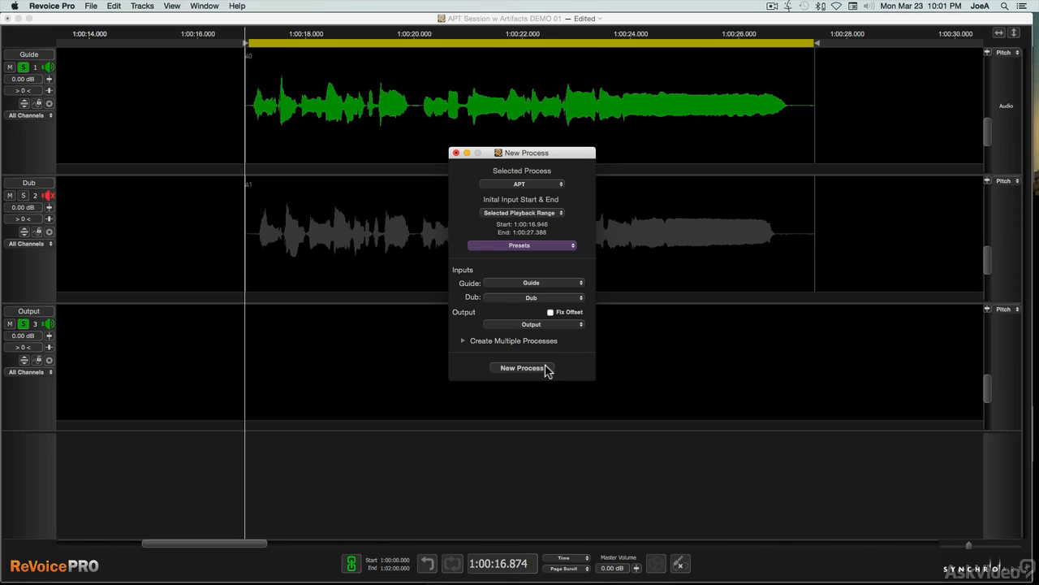
pyautogui.click(520, 367)
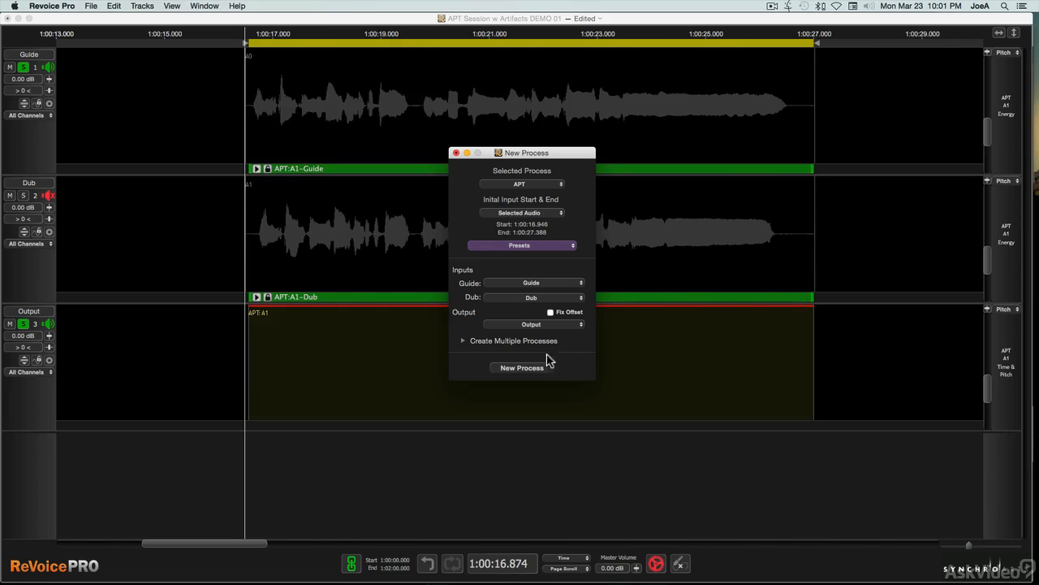
pyautogui.click(521, 368)
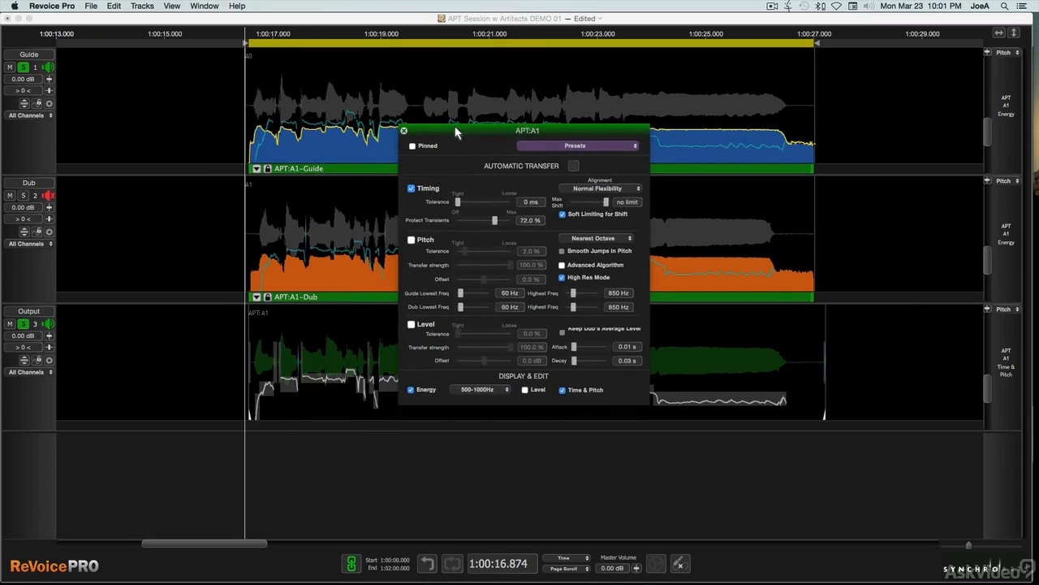
# Enable Pitch and Level transfer alongside Timing in the APT process settings.
pyautogui.click(412, 189)
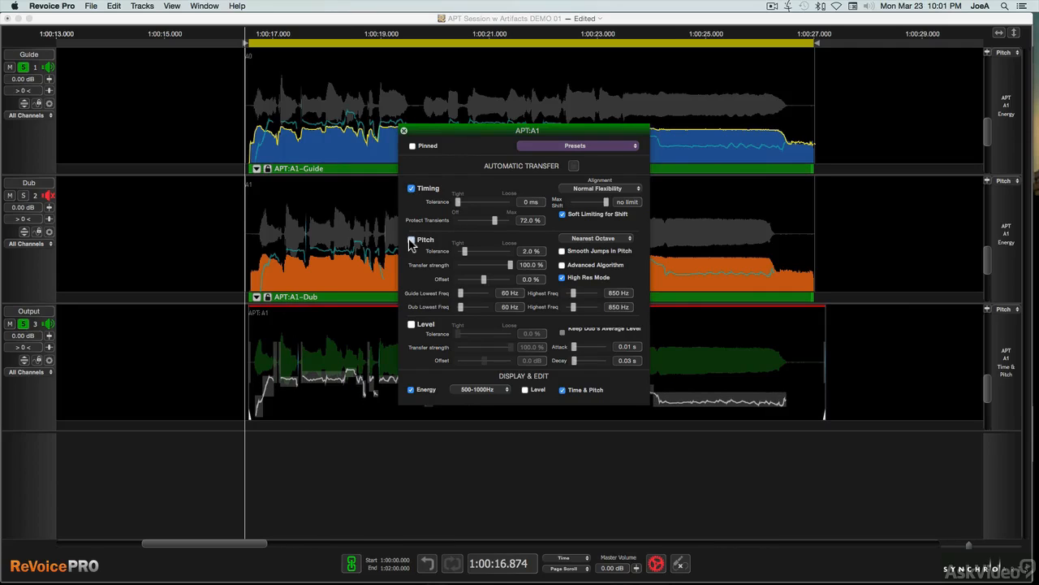
pyautogui.click(411, 240)
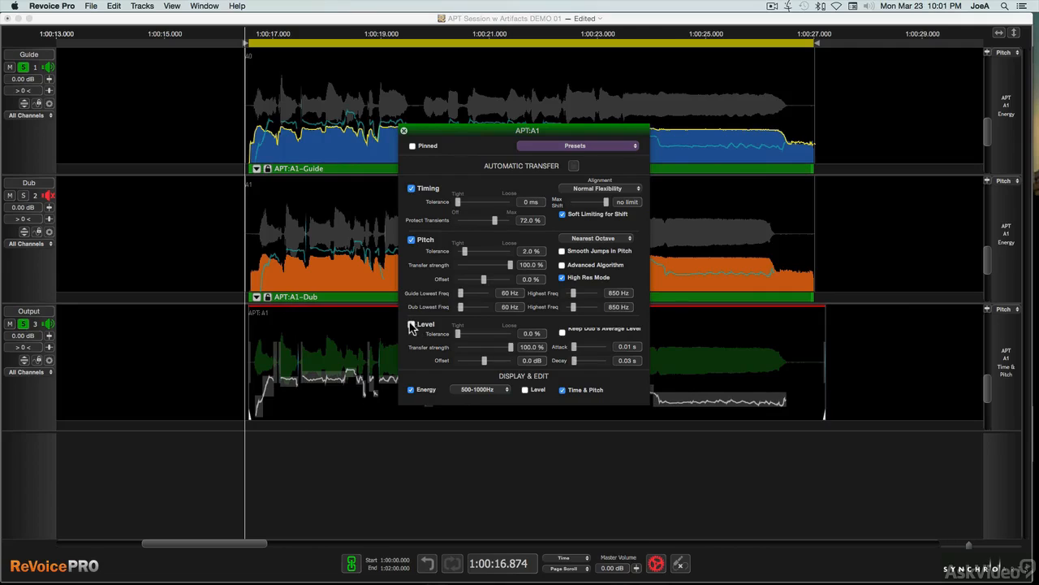
pyautogui.click(411, 325)
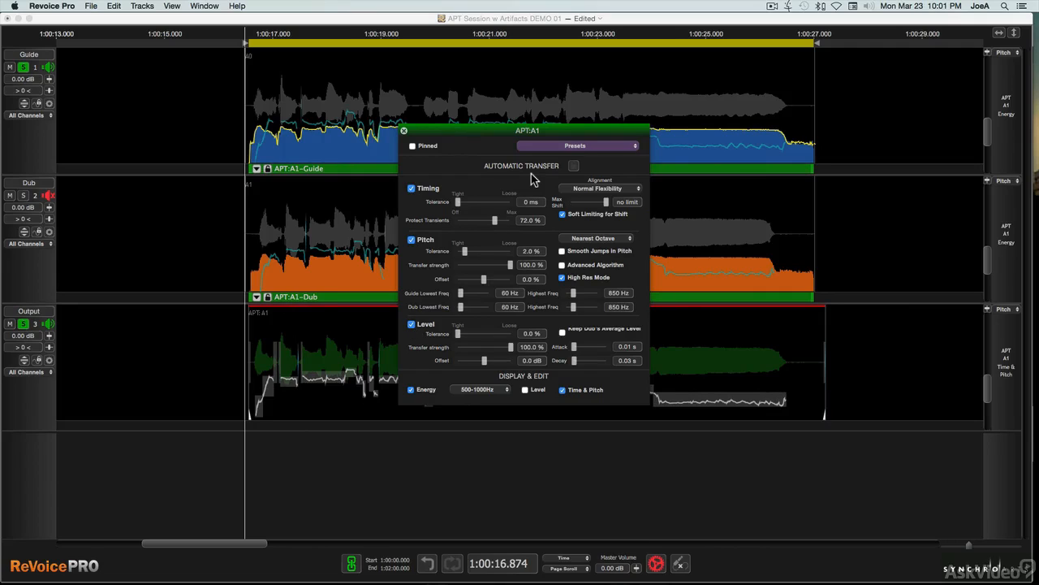
pyautogui.click(574, 166)
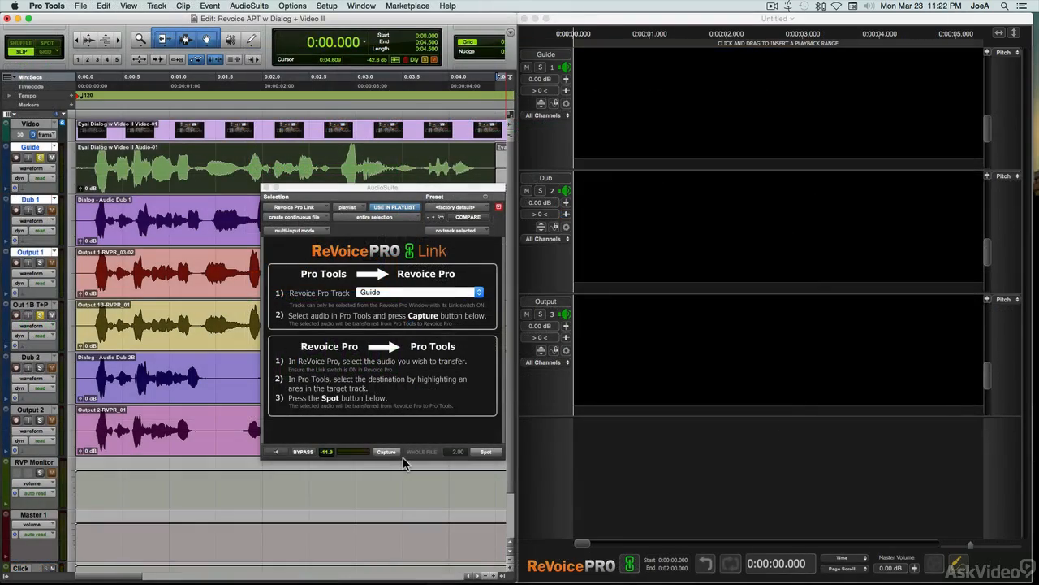
# Capture the selected dialog audio to the Guide track via the Revoice Pro Link plug-in.
pyautogui.click(385, 451)
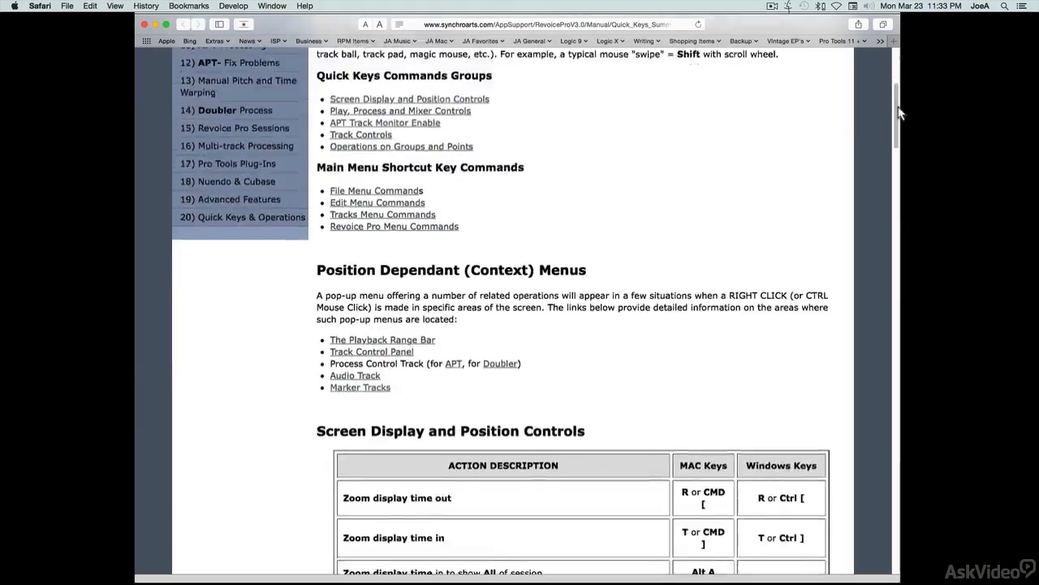
# Review the quick-key commands page, then process the APT alignment onto the Output track.
pyautogui.scroll(-3)
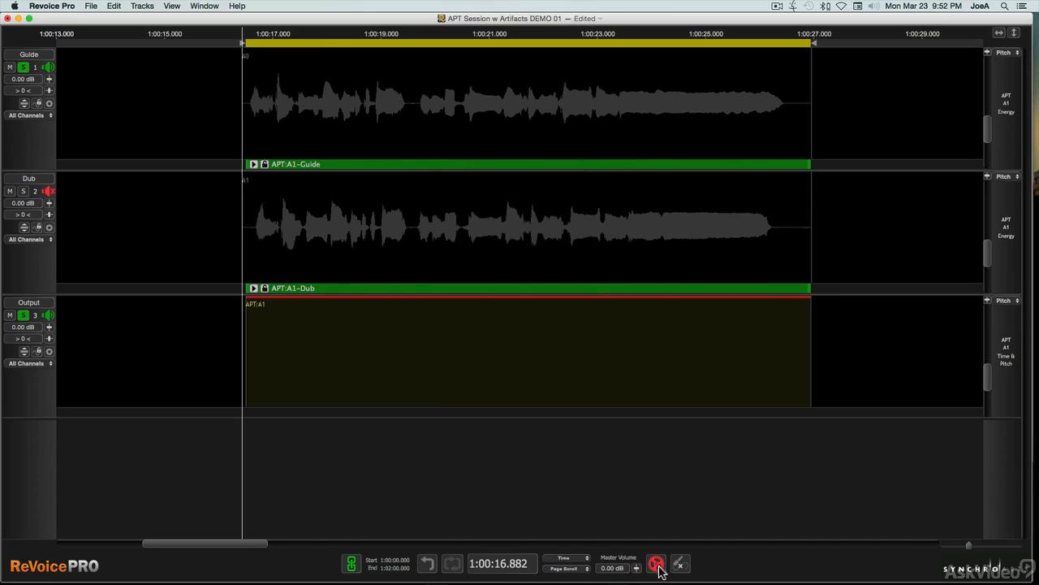
pyautogui.click(656, 565)
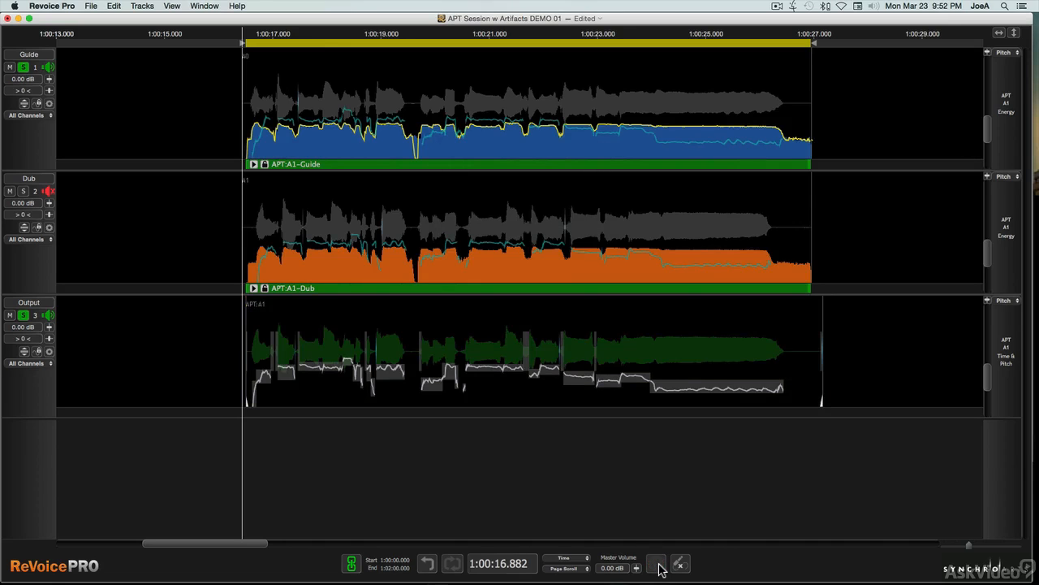